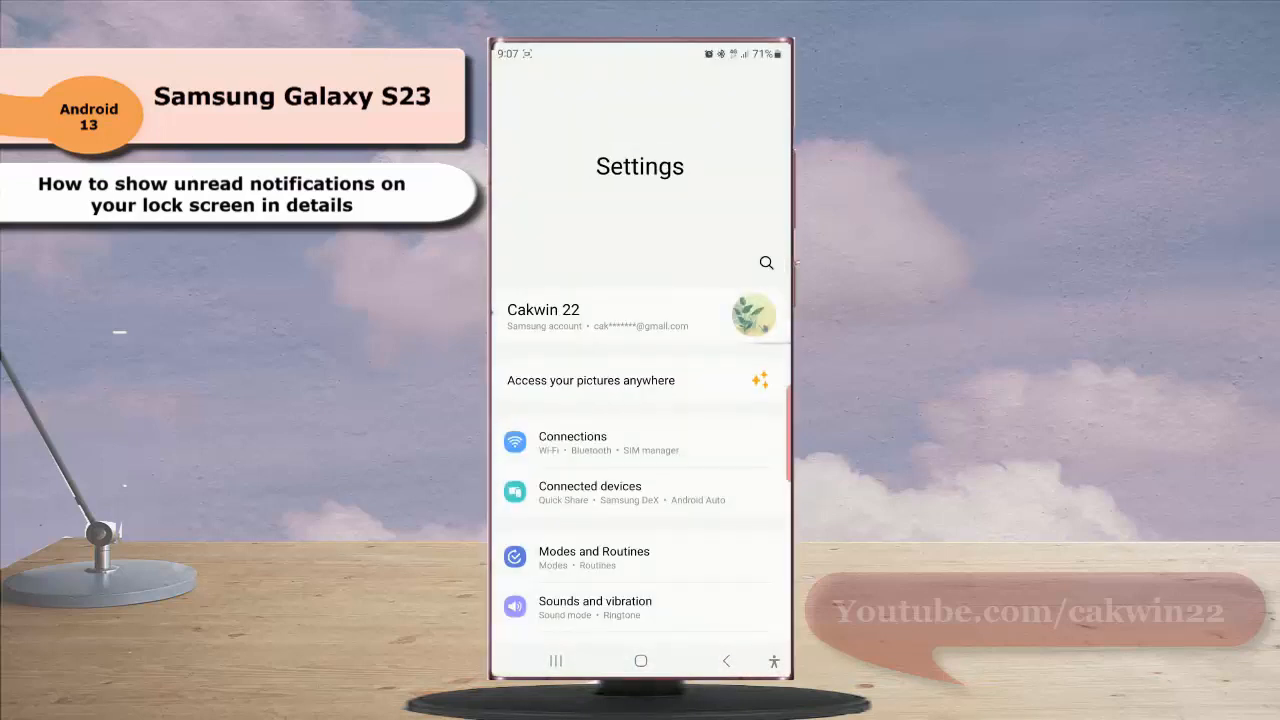
Scroll the Settings list down until the Lock screen entry is visible.
{"action": "scroll", "scroll_direction": "down", "scroll_amount": 3}
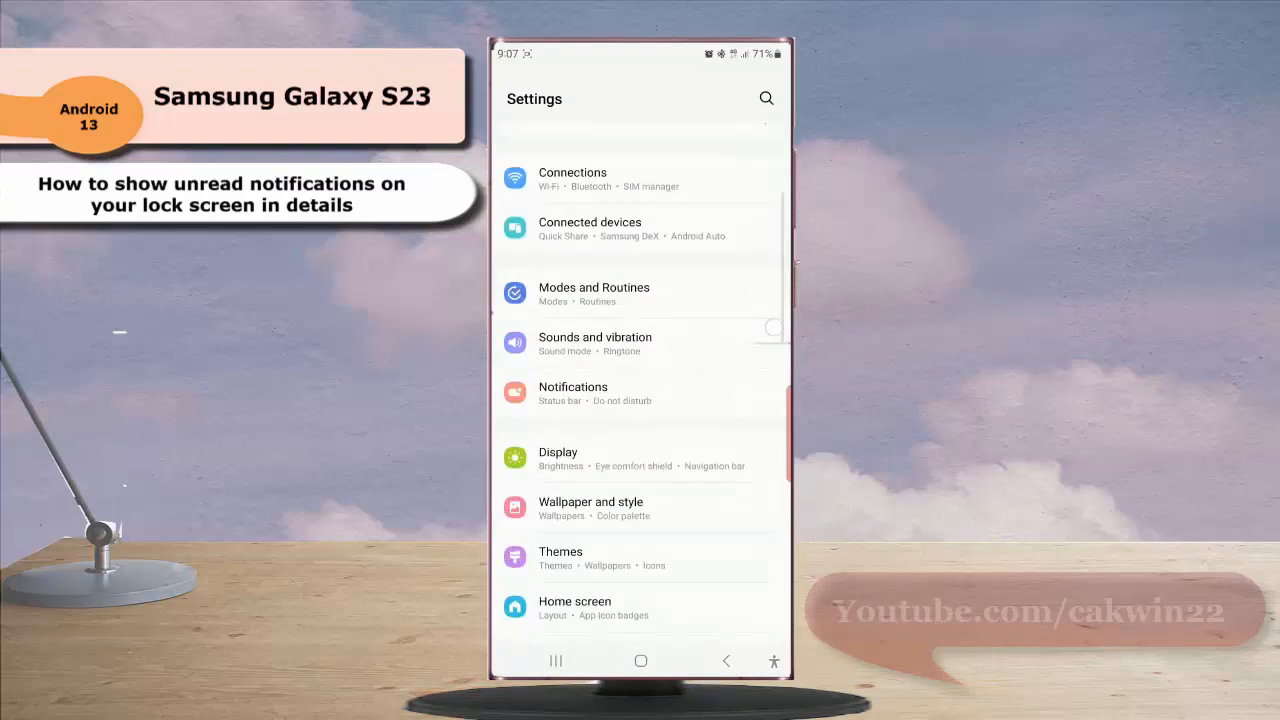
{"action": "scroll", "scroll_direction": "down", "scroll_amount": 3}
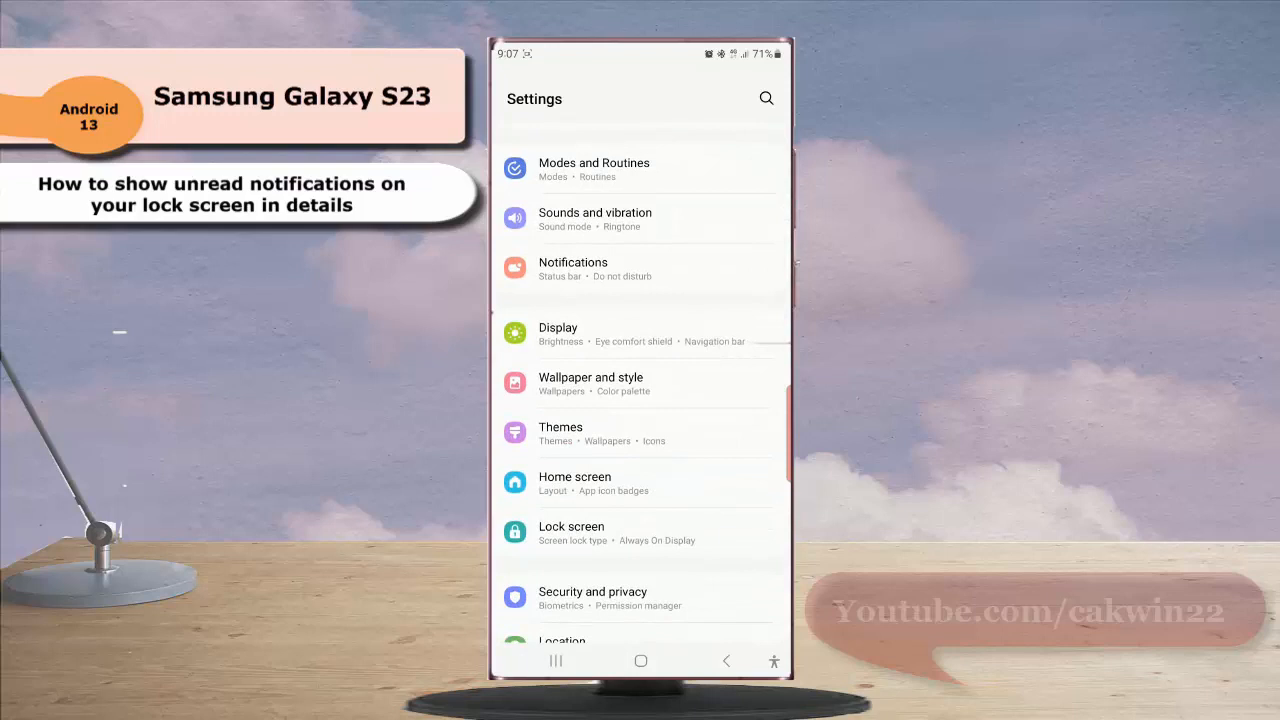
In Lock screen settings, choose the Details notification style and confirm with Done.
{"action": "left_click", "coordinate": [572, 532]}
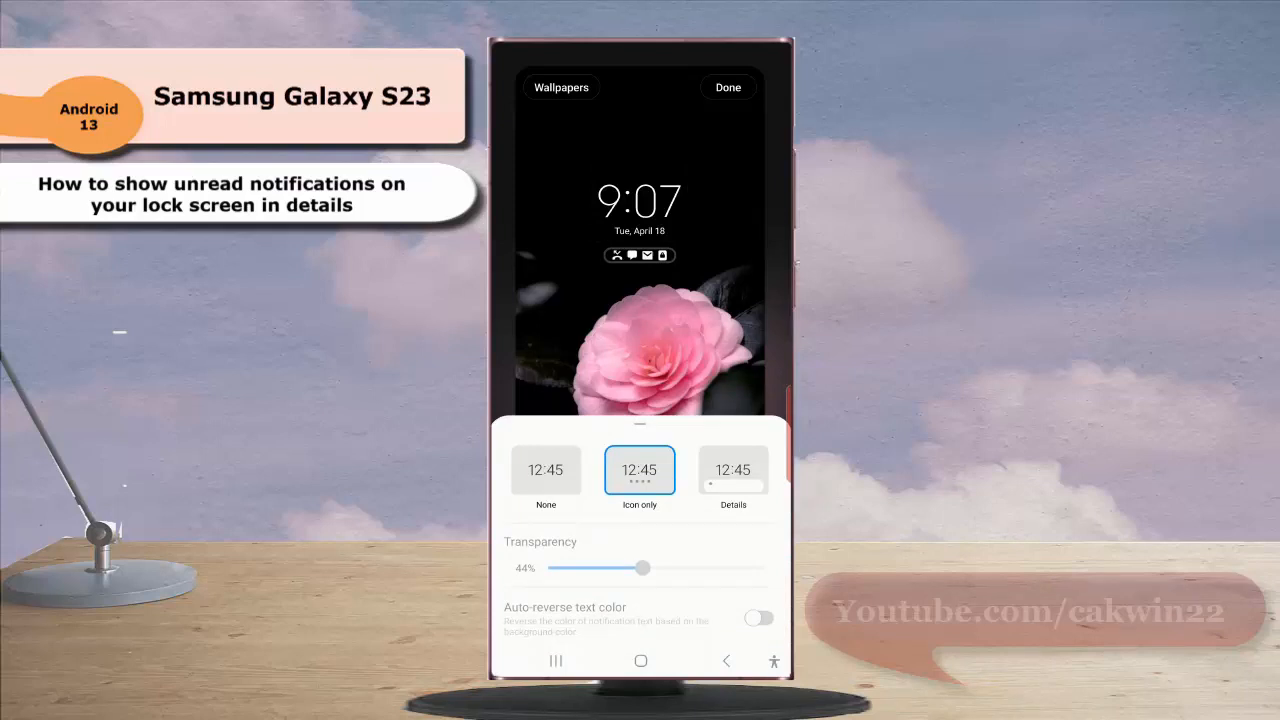
{"action": "left_click", "coordinate": [732, 470]}
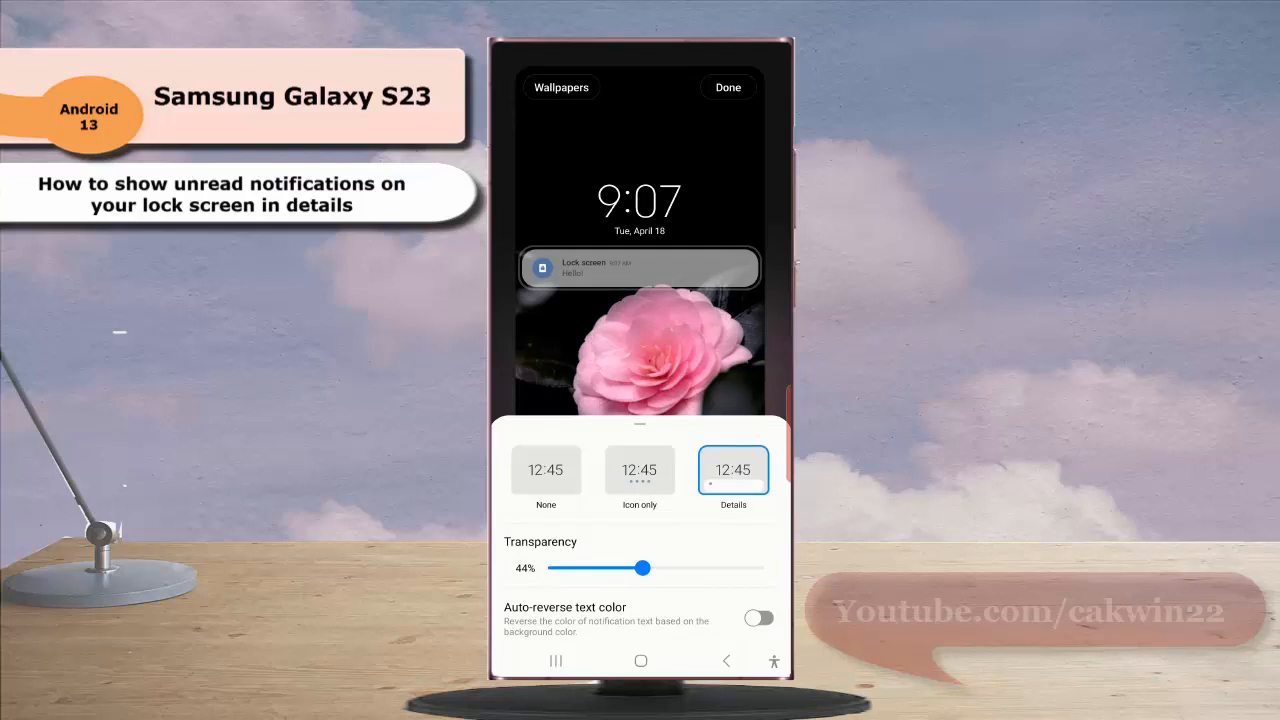
{"action": "left_click", "coordinate": [728, 88]}
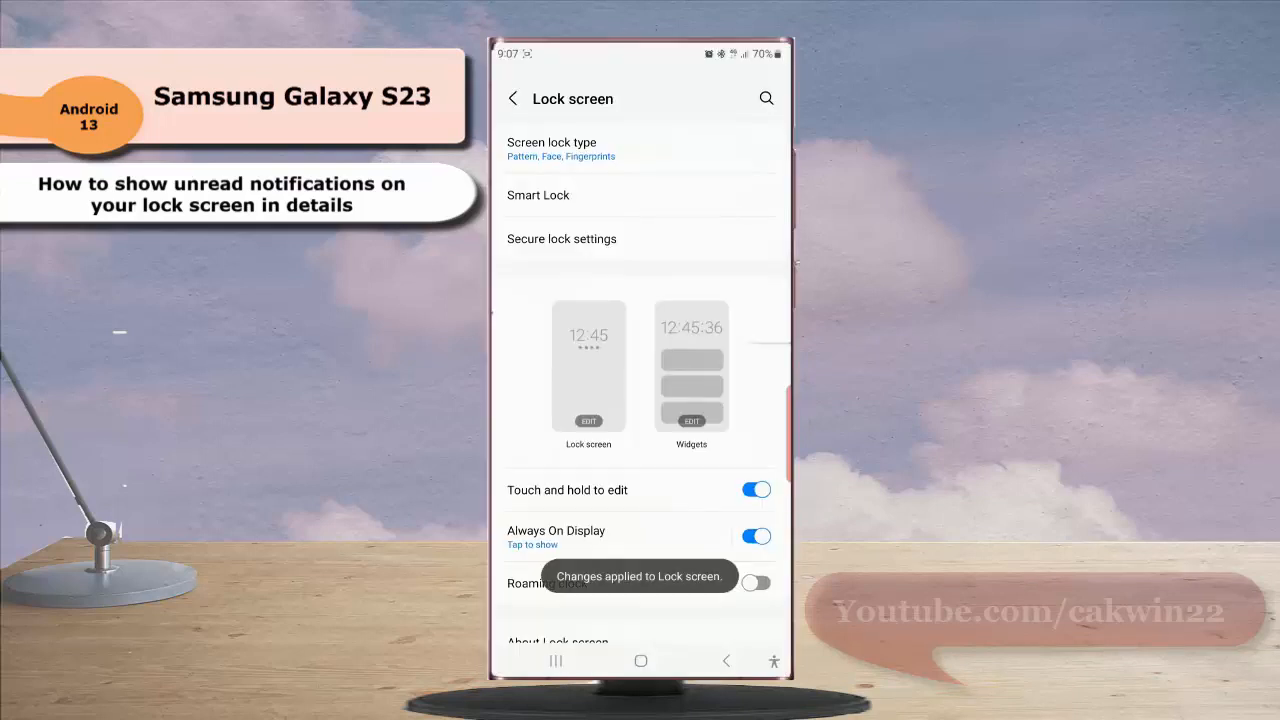